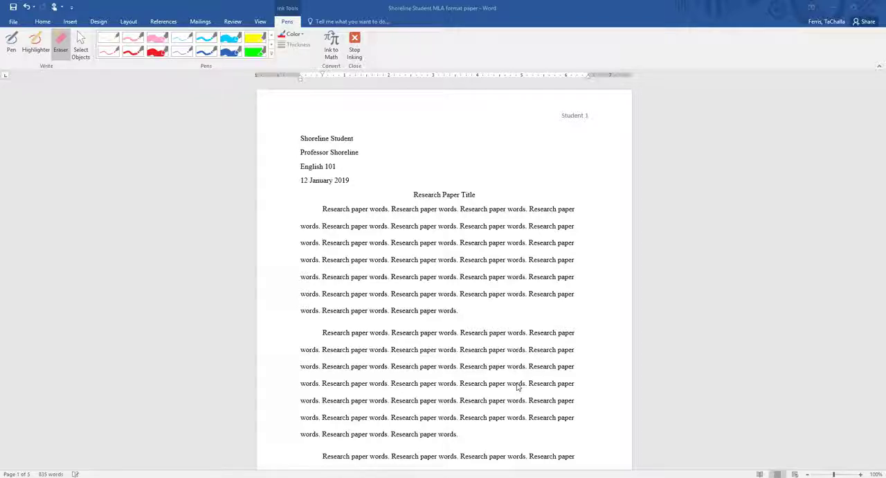
mouse_move(271, 188)
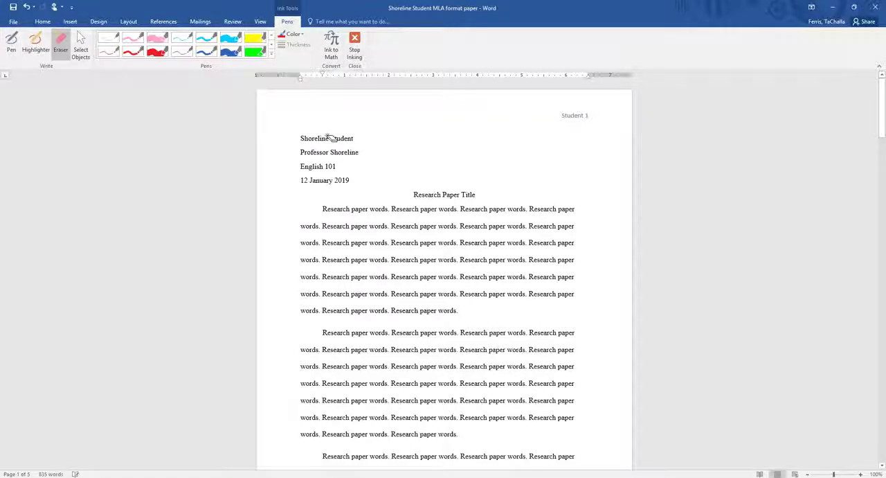
Activate the red Pen on the Draw tab for freehand inking
left_click(11, 44)
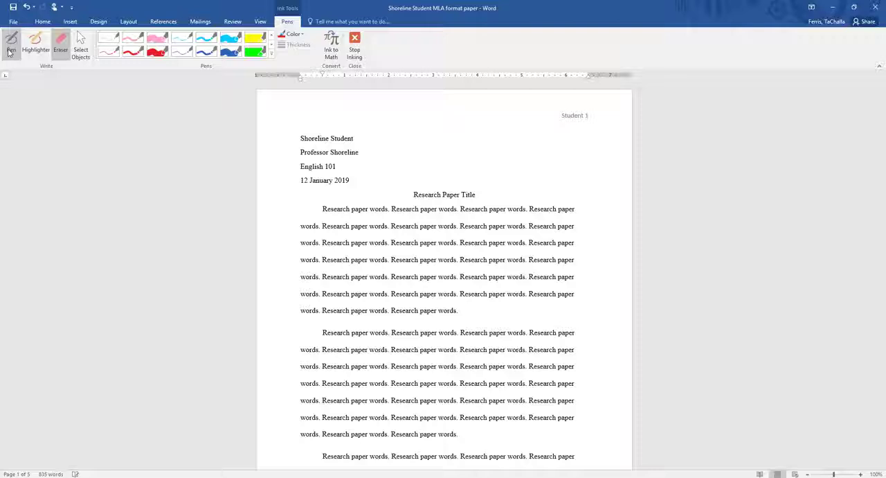
Bracket the four-line heading, underline the Research Paper Title and mark the Student 1 page number in red
left_click_drag(294, 116, 357, 201)
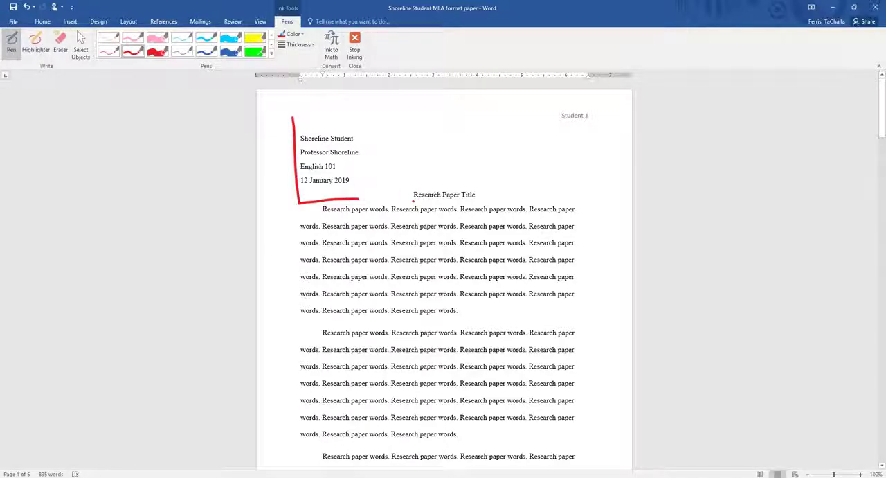
left_click_drag(413, 202, 484, 202)
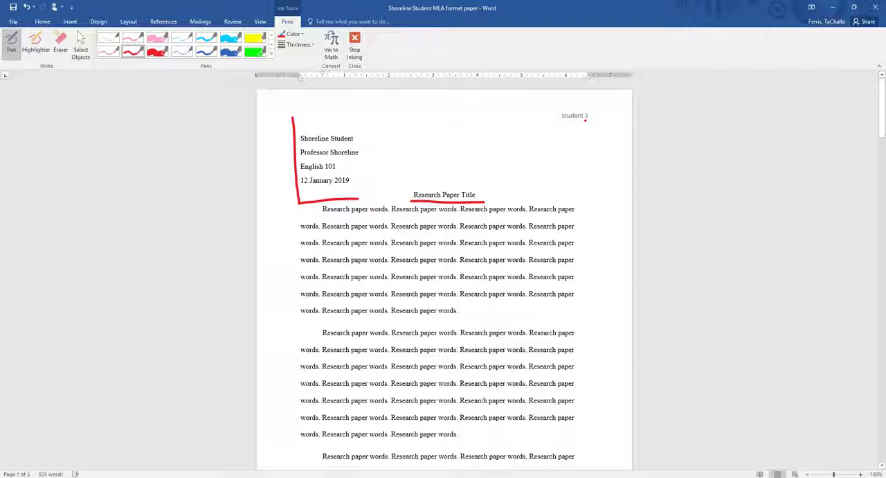
left_click_drag(540, 122, 608, 121)
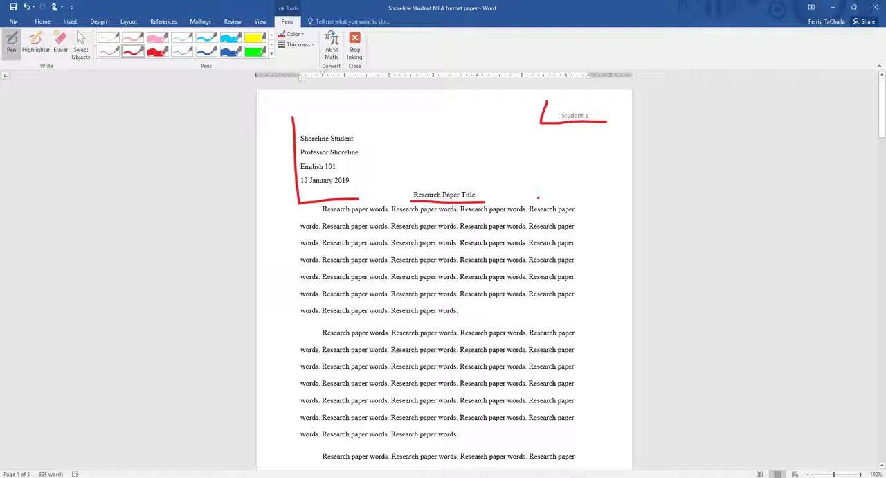
Scroll down to the Works Cited page
scroll("down", 3)
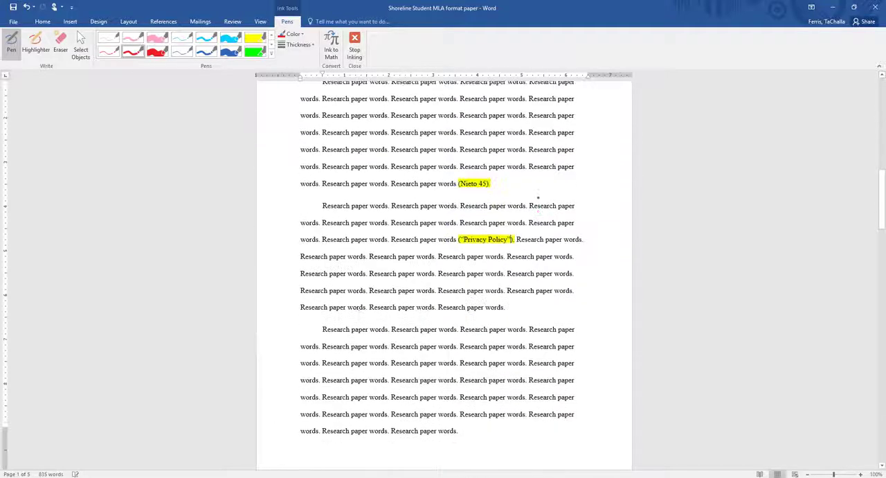
scroll("down", 3)
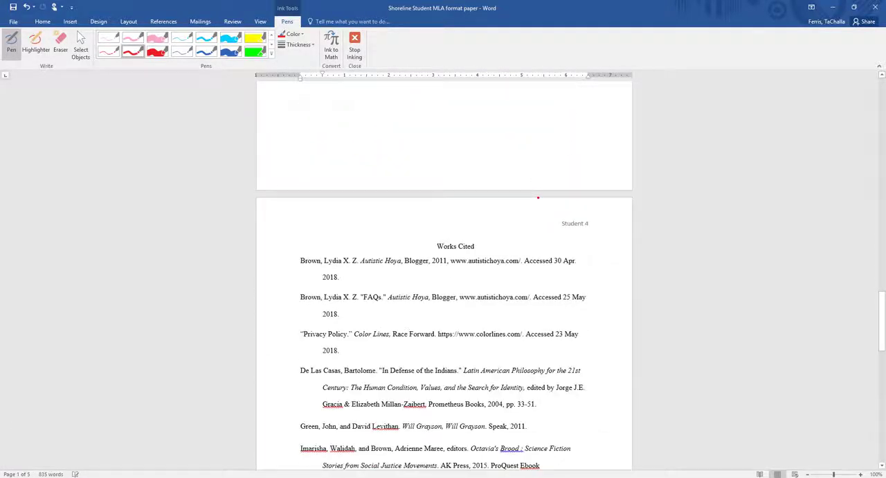
scroll("down", 3)
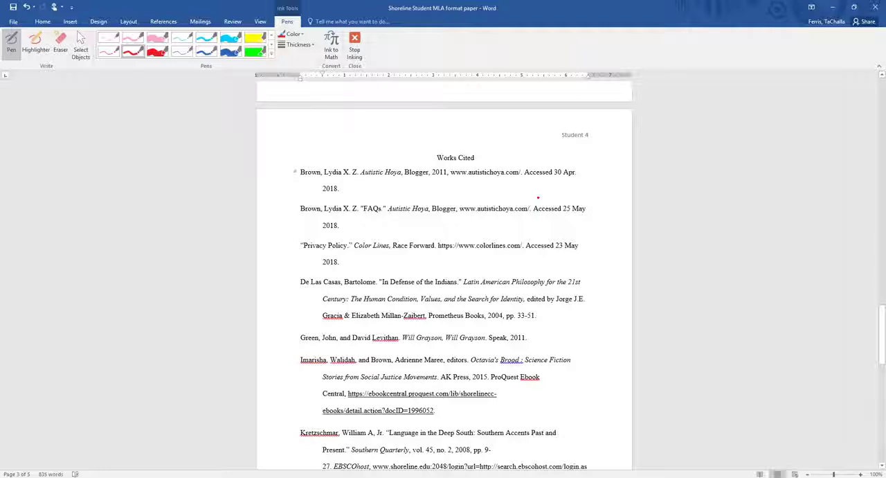
Draw a red mark on the page holding the (Netto 45) and ("Privacy Policy") citations
left_click_drag(432, 164, 497, 164)
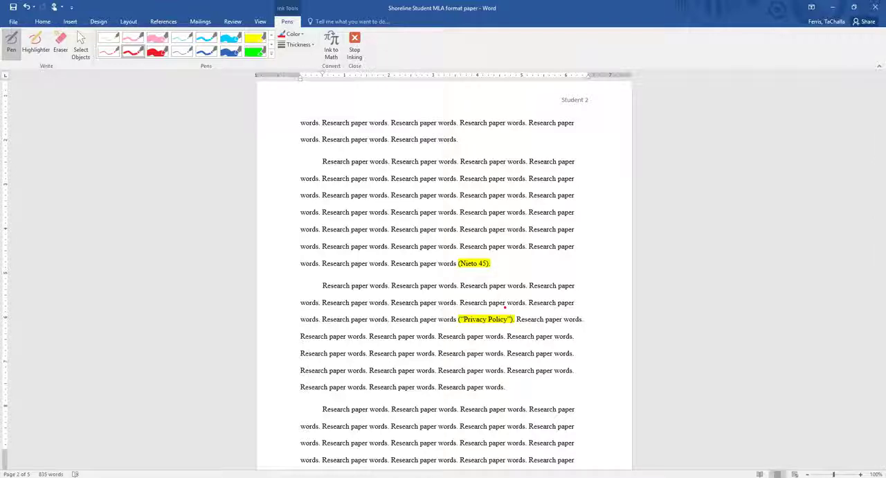
Underline the (Netto 45) citation in red and move down toward ("Privacy Policy")
left_click_drag(456, 273, 474, 273)
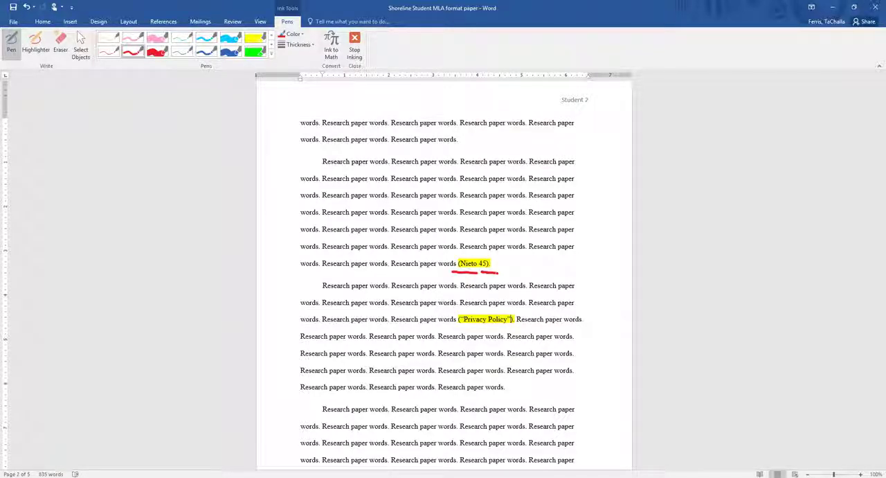
scroll("down", 3)
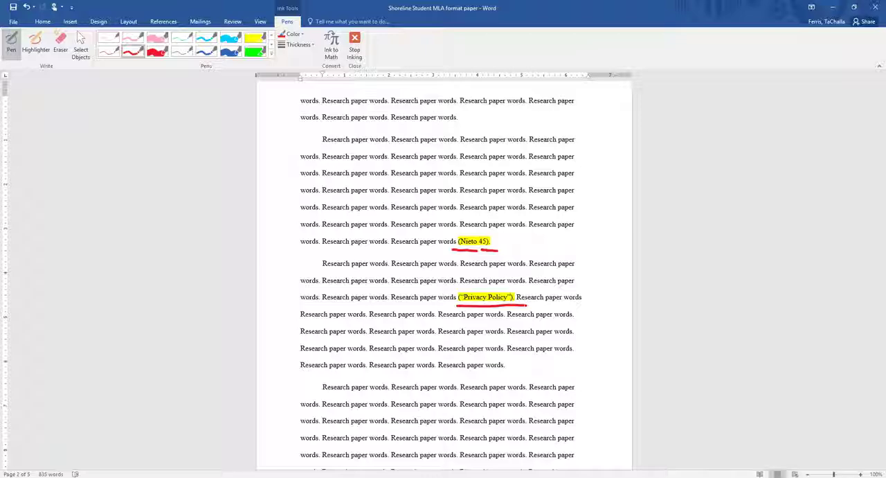
Scroll down to the Works Cited page to reach its entries
scroll("down", 3)
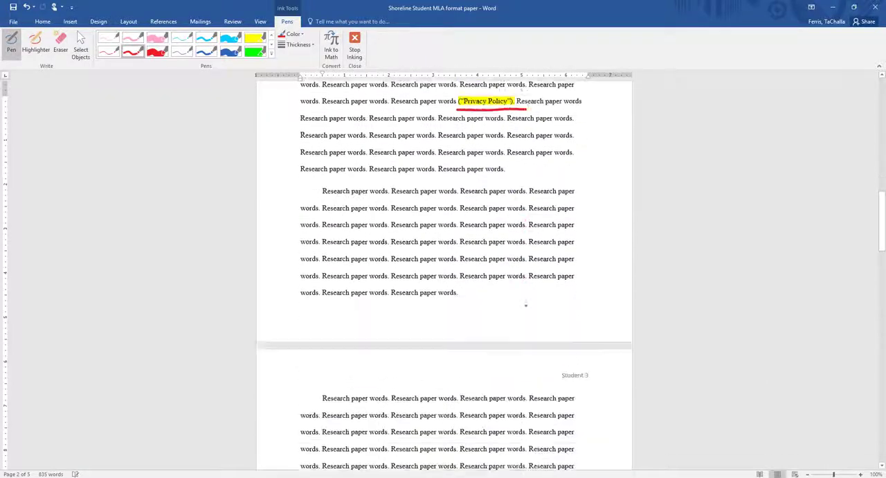
scroll("down", 3)
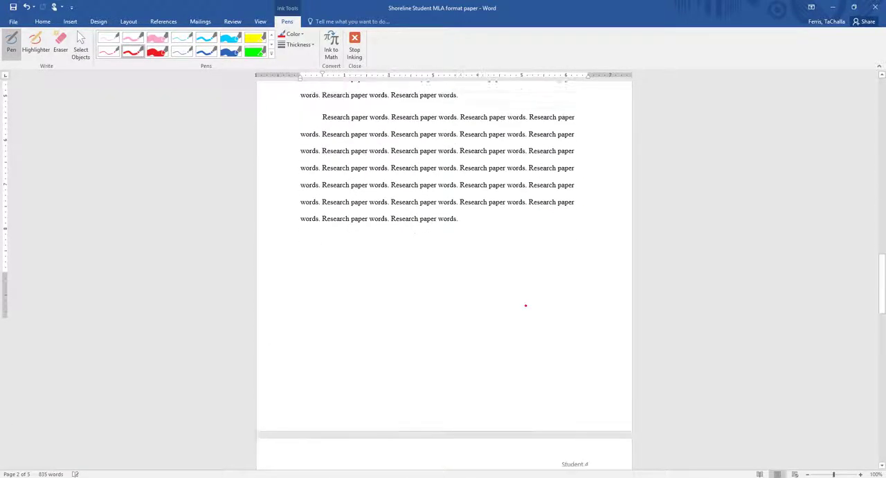
scroll("down", 3)
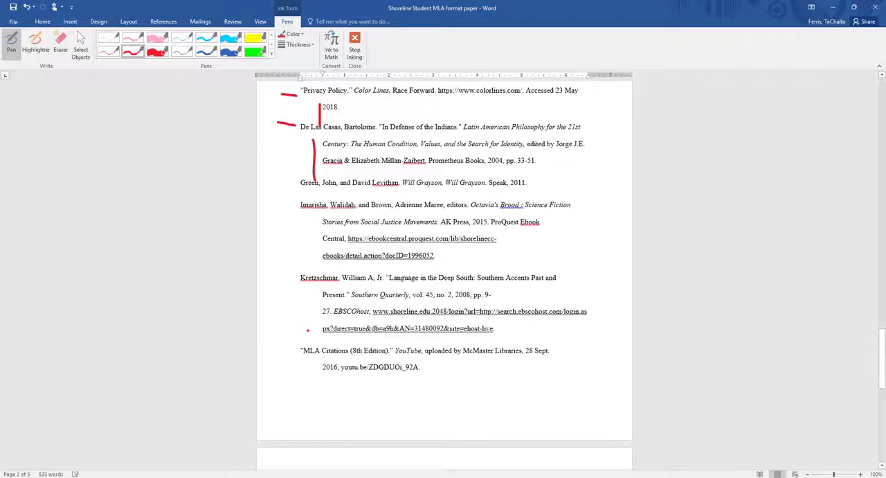
Scroll through the Works Cited page around the heading and Brown entries
scroll("down", 3)
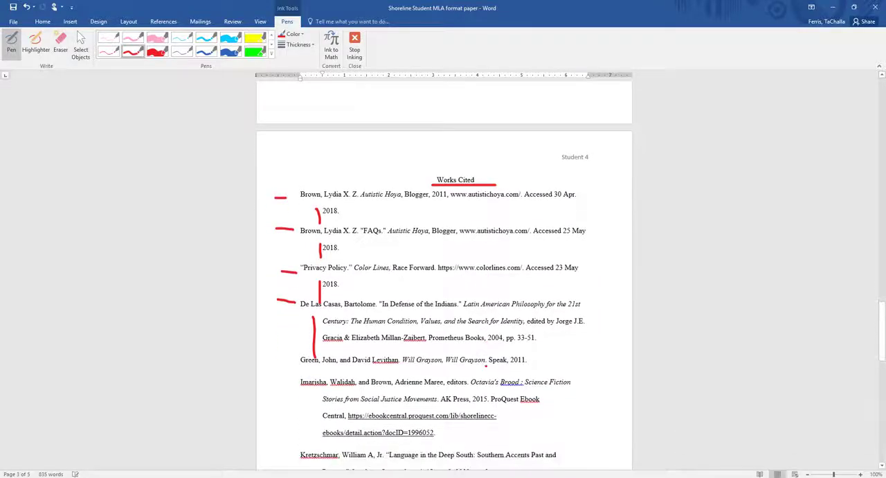
scroll("down", 3)
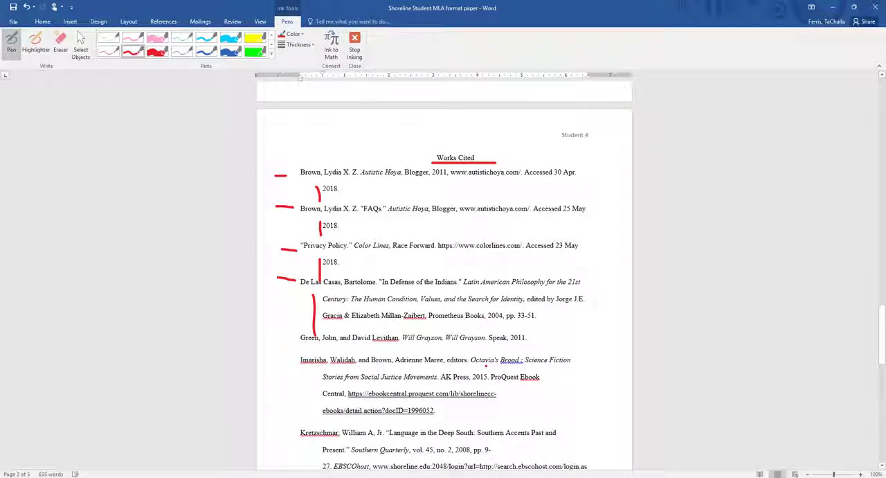